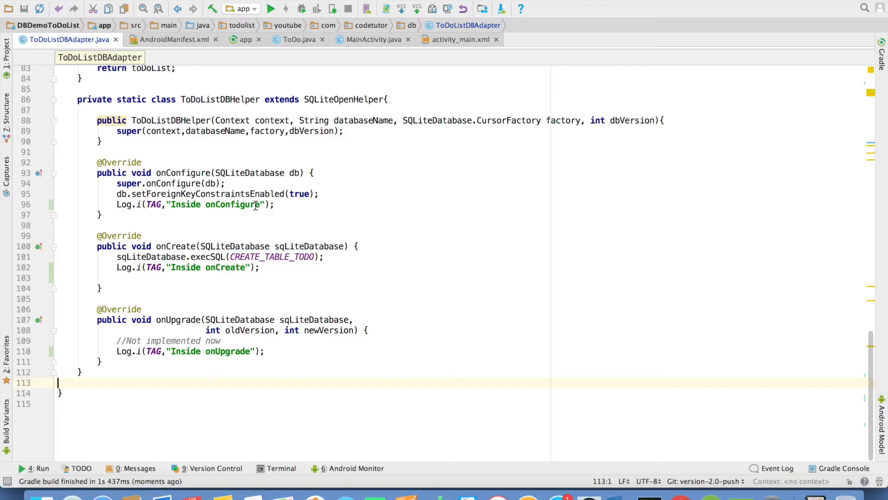
mouse_move(106, 194)
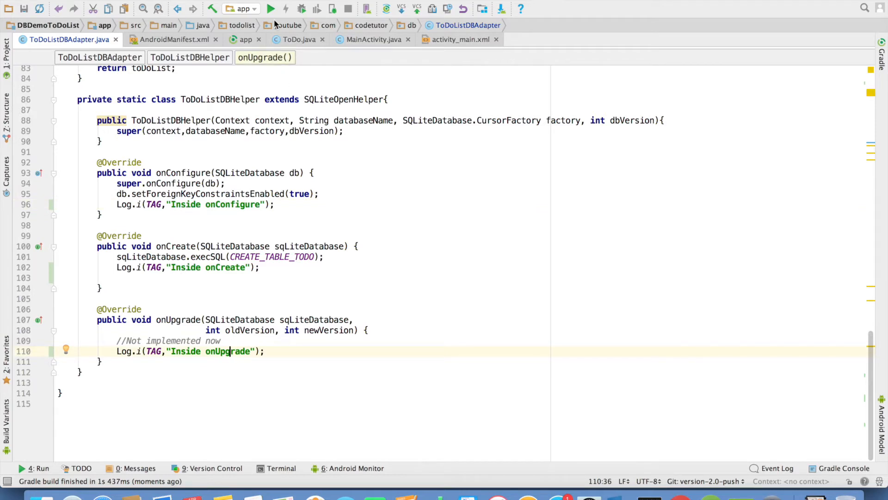
Run the app on the Nexus 4 API 23 emulator and check logcat for onConfigure and onCreate
click(271, 9)
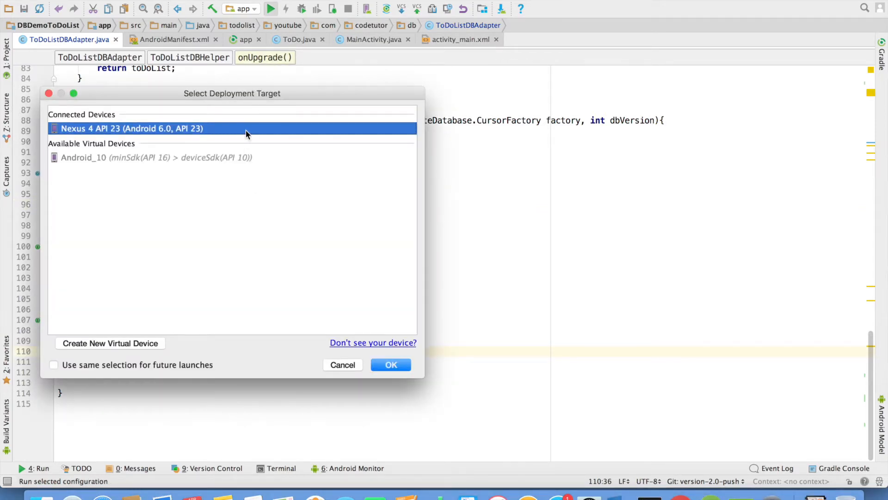
click(391, 365)
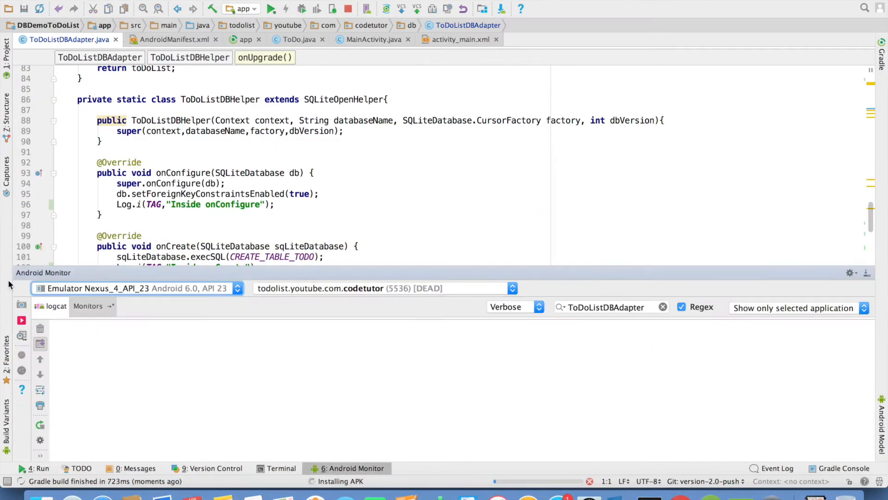
click(273, 8)
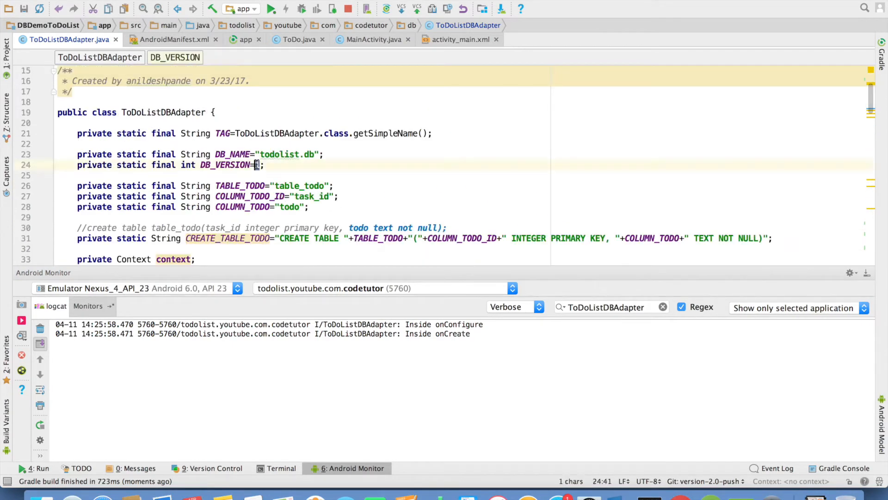
Set DB_VERSION to 2, rerun the app and confirm logcat shows 'Inside onUpgrade'
text(2)
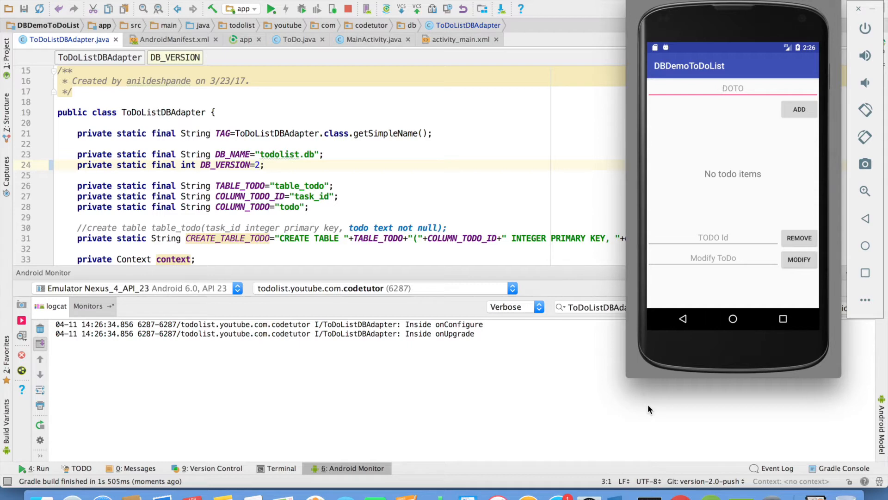
click(733, 88)
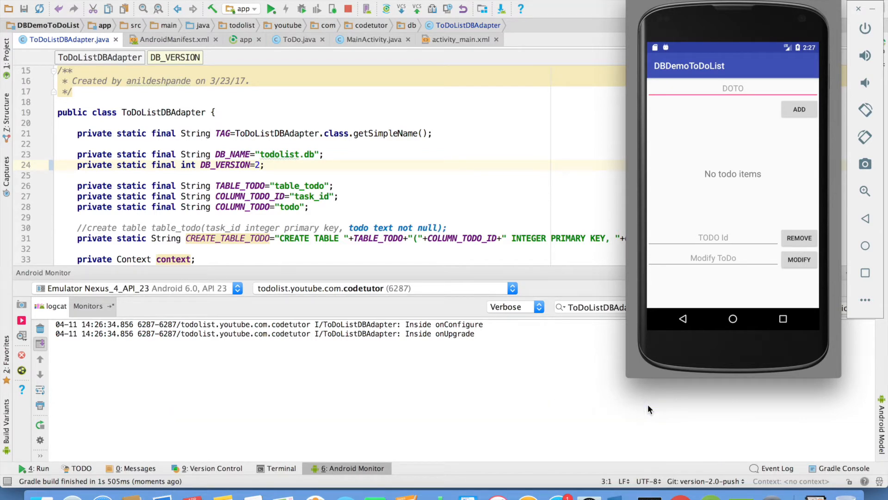
click(733, 88)
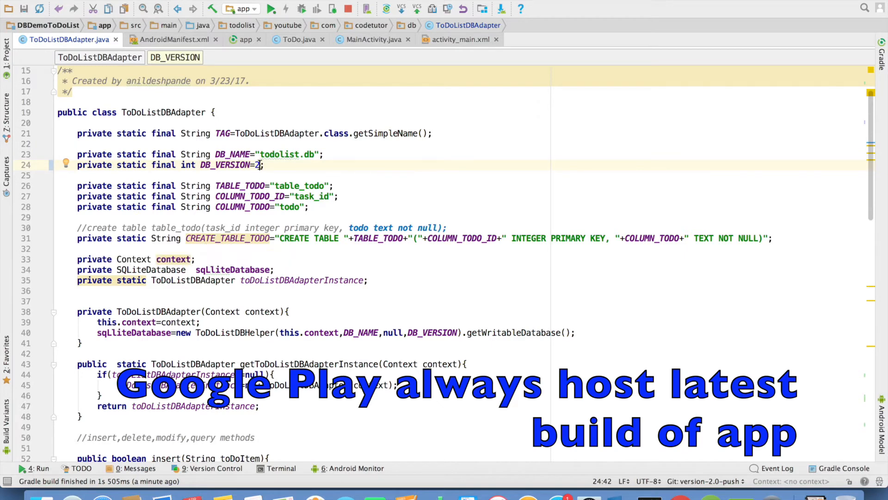
Add COLUMN_PLACE = "place" and a place TEXT column to CREATE_TABLE_TODO
double_click(227, 239)
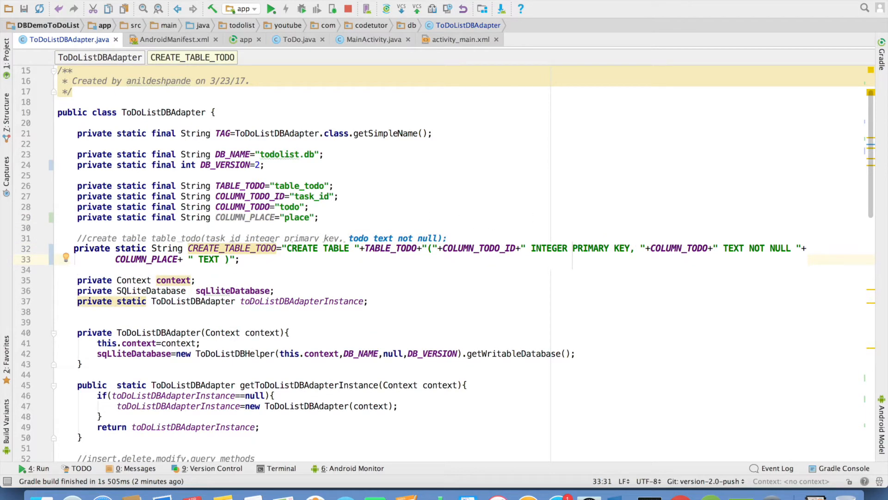
scroll(down, 3)
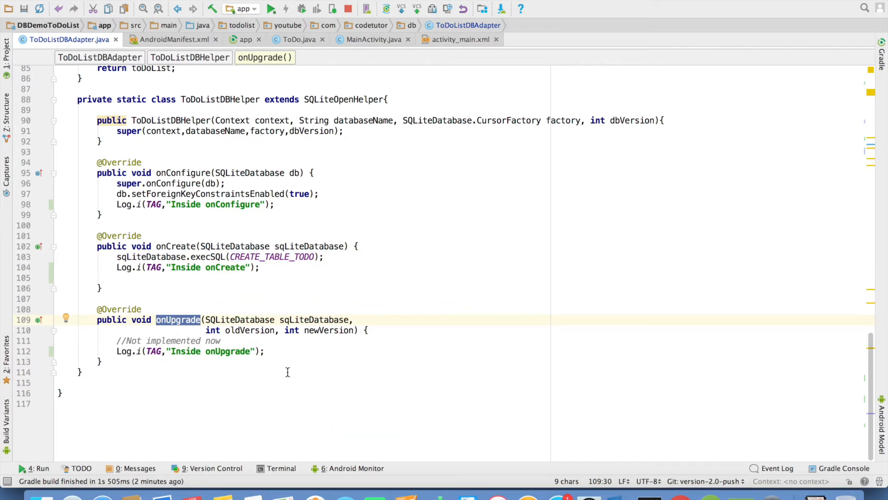
In onUpgrade add switch(oldVersion) case 1 running ALTER TABLE ... ADD COLUMN place TEXT
text(switch (oldVersion){)
text(case 1: sqLiteDatabase)
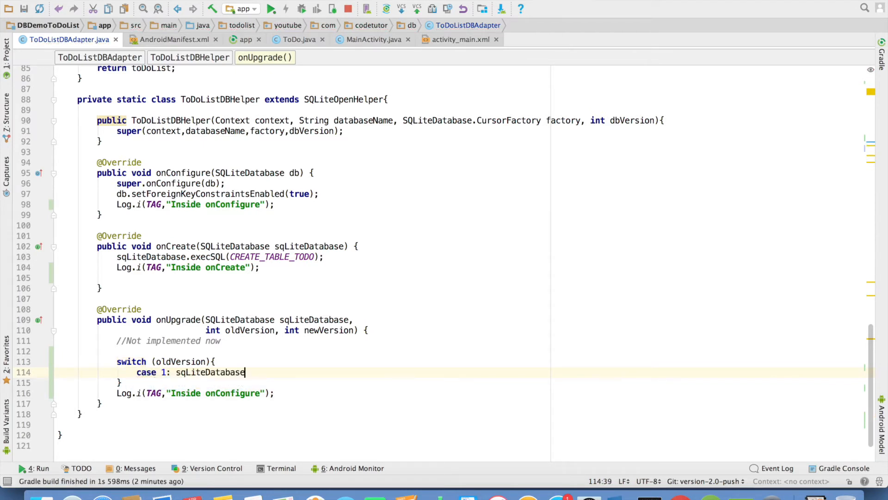
text(.execSQL();)
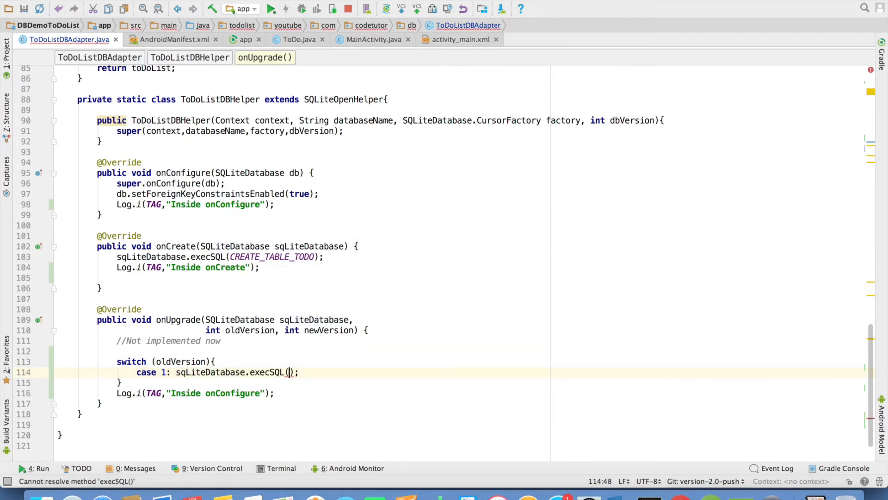
text("ALTER TABLE "+TABLE_TODO+ " ADD COLUMN)
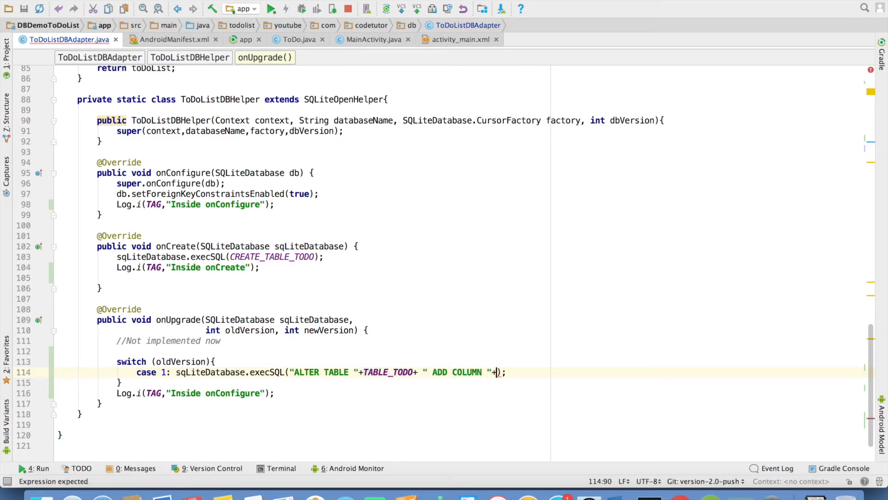
text(+COLUMN_PLACE+" TE)
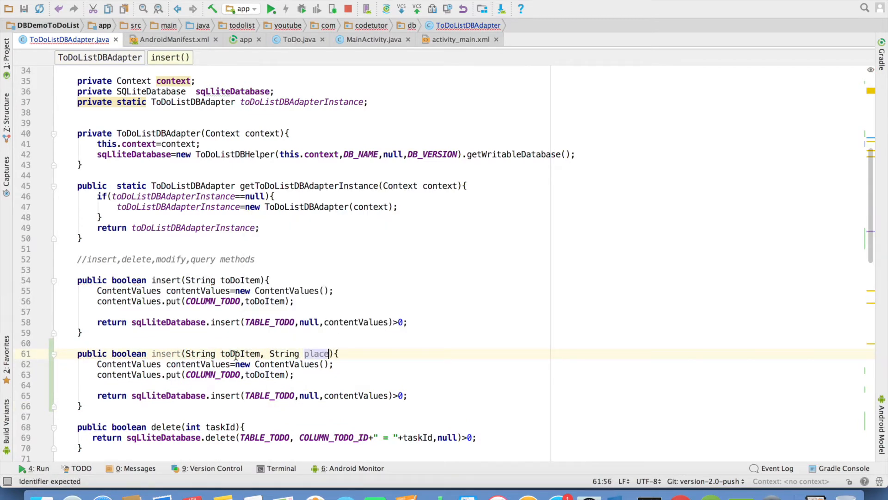
In the new insert method add contentValues.put(COLUMN_PLACE, place)
text(contentValues)
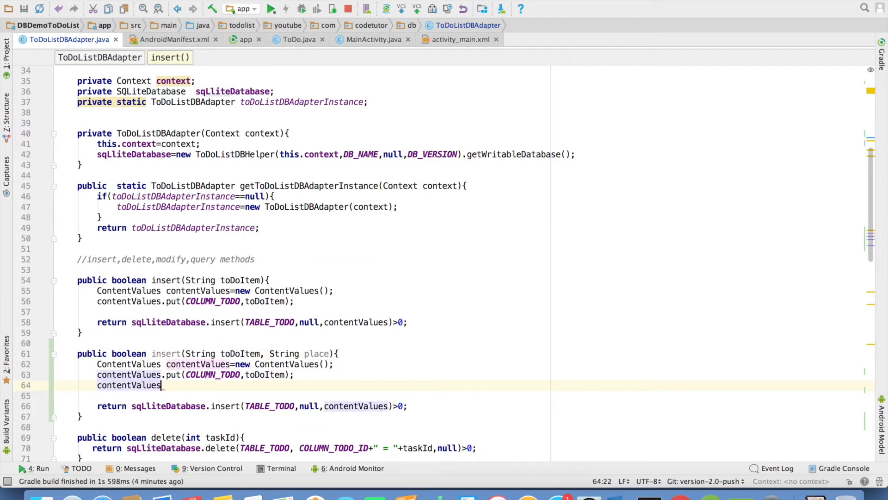
text(.put(CO)
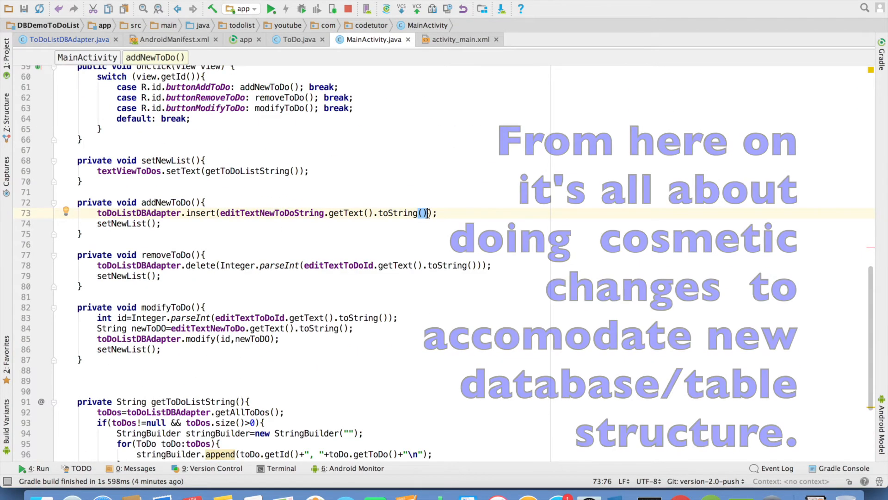
Review activity_main.xml, then pass editTextPlace's text to insert in addNewToDo
click(457, 39)
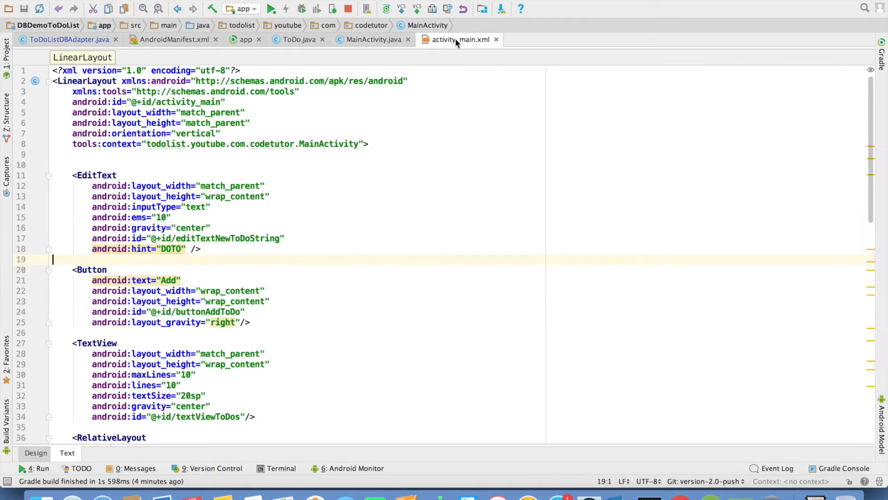
click(108, 185)
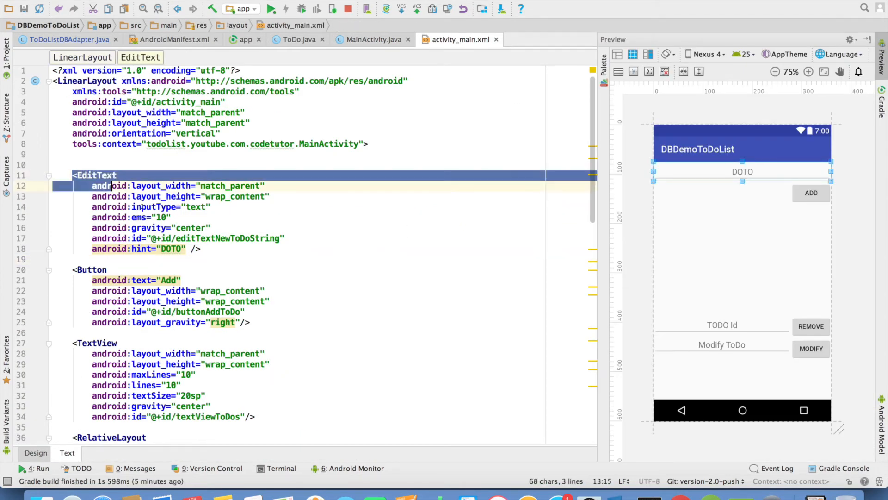
click(373, 39)
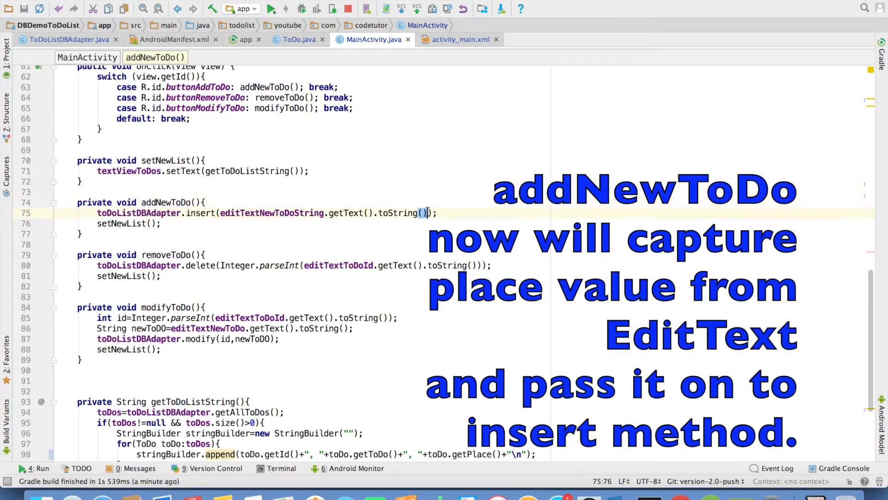
text(, editTextPlace)
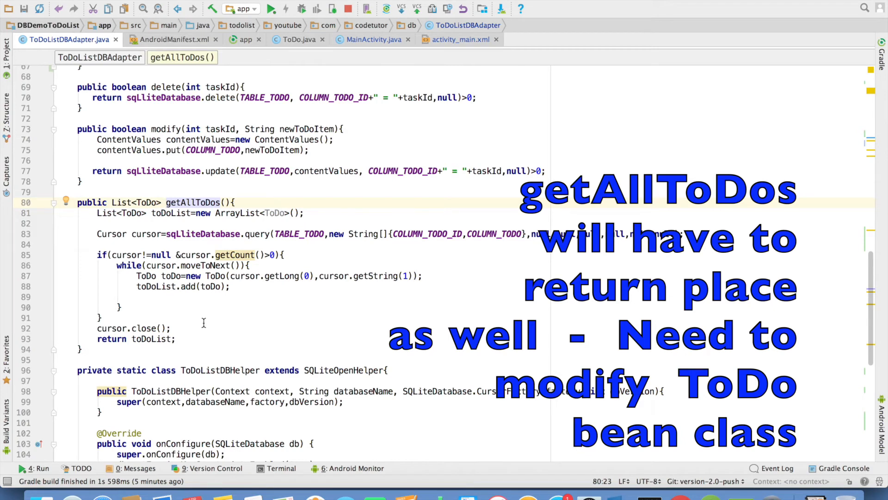
Give ToDo a three-argument constructor storing this.place = place, then return to the adapter
click(291, 39)
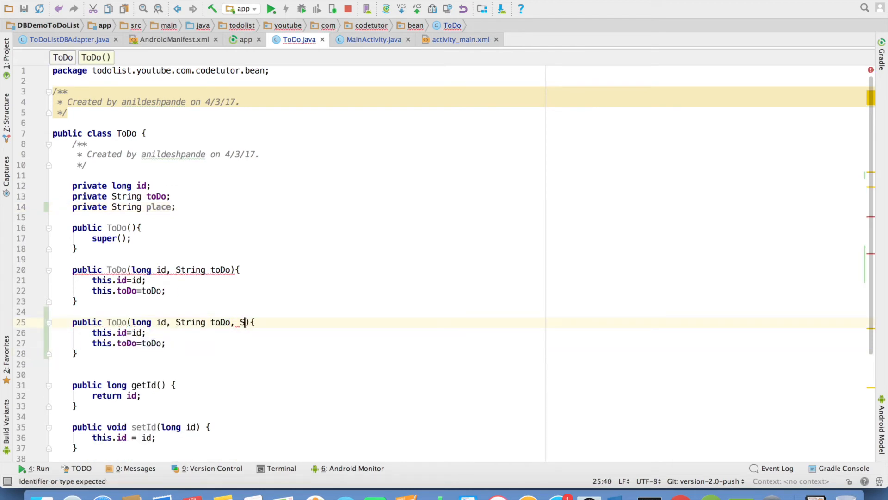
text(tring place){)
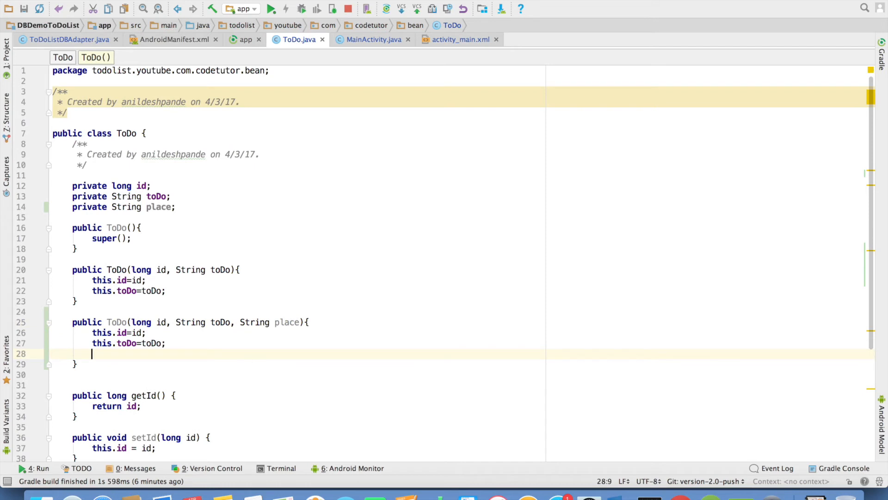
text(this.place=place;)
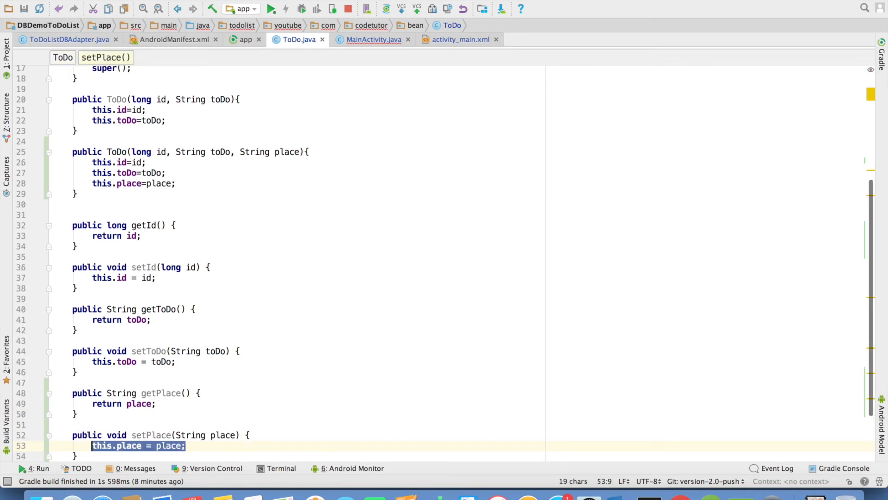
click(66, 39)
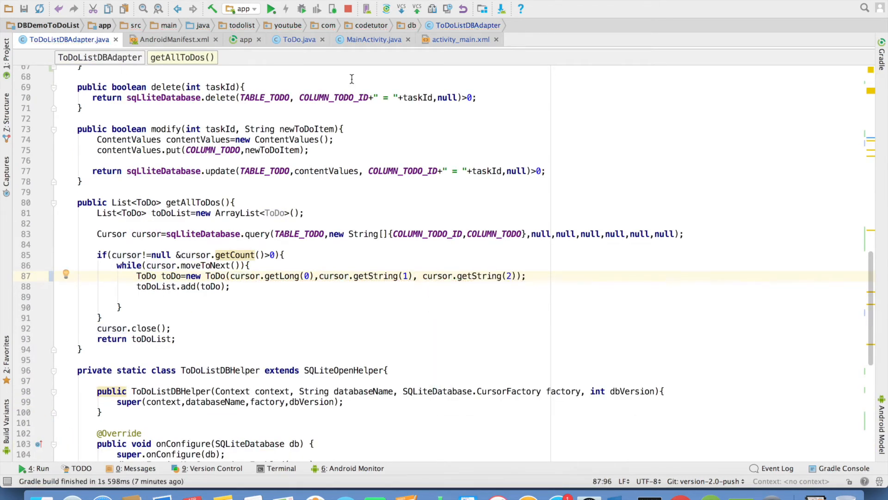
Review MainActivity and ToDo, then add COLUMN_PLACE to the getAllToDos query columns
click(368, 39)
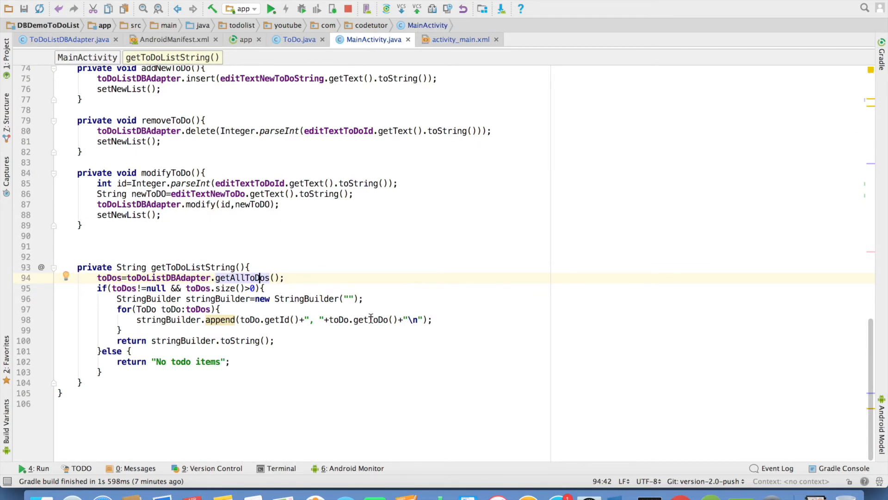
click(403, 319)
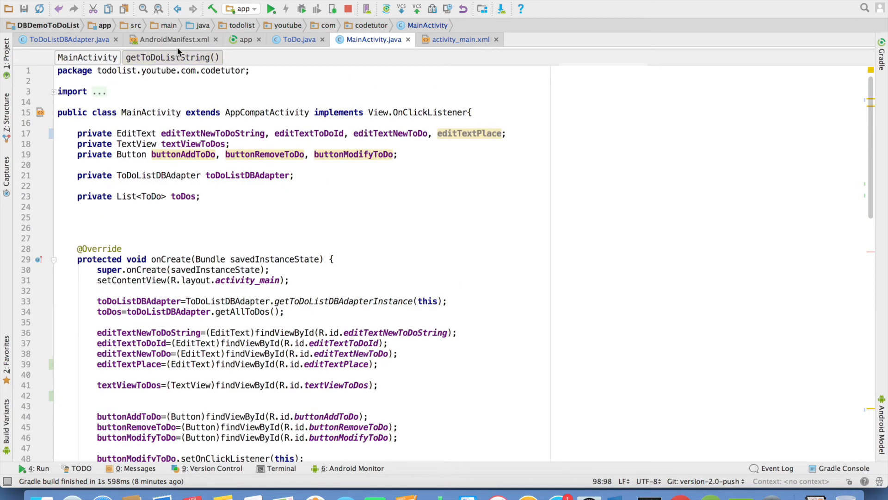
click(294, 39)
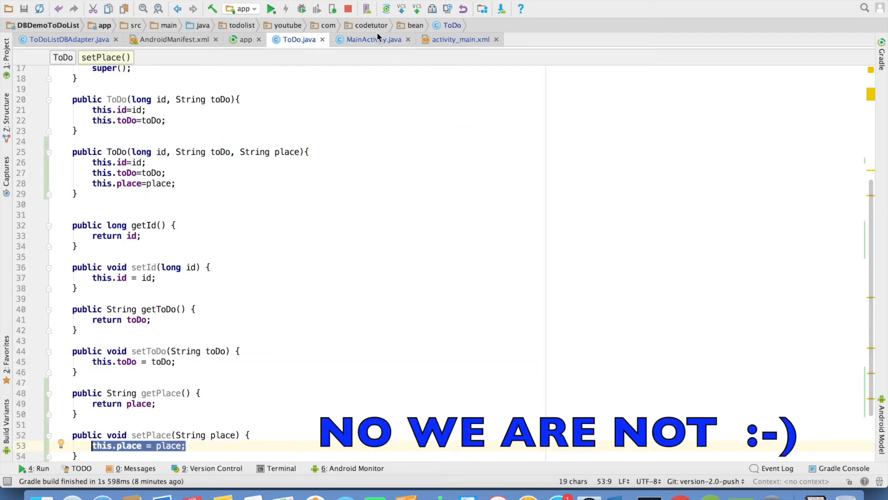
click(63, 39)
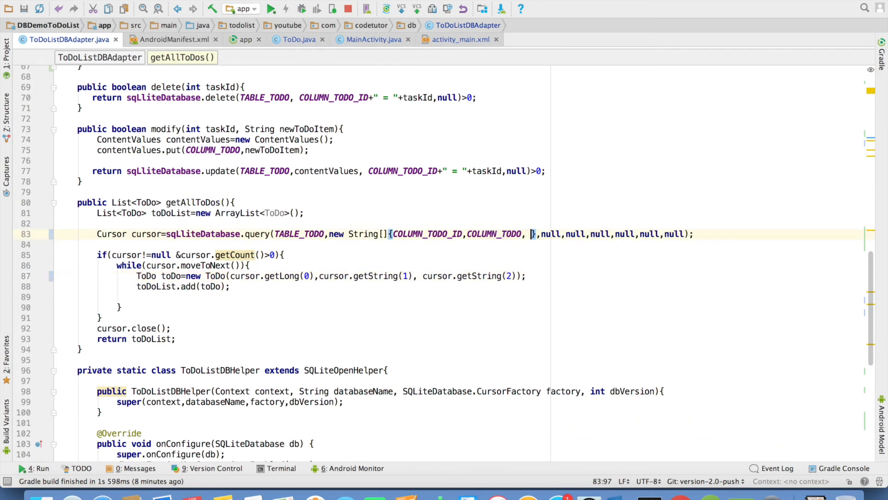
text(COLUMN_PLACE)
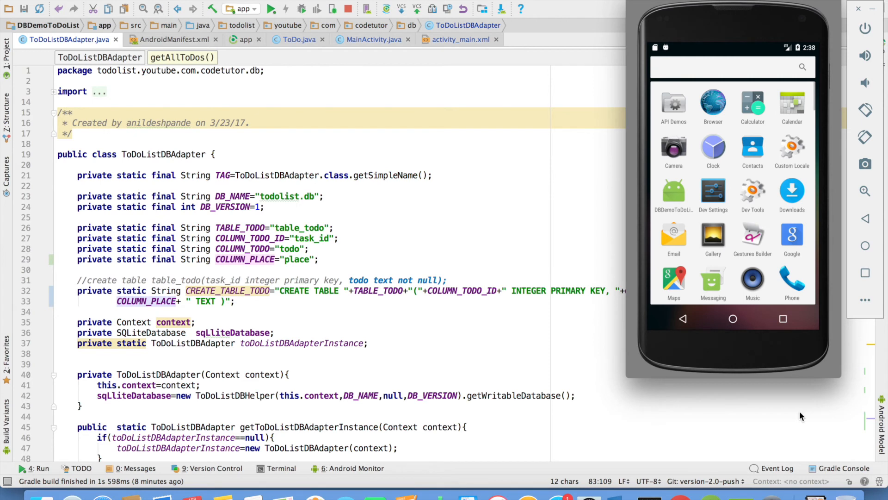
Launch DBDemoToDoList in the emulator showing Call Dad and Attend Conference Calls, then select DB_VERSION
click(673, 191)
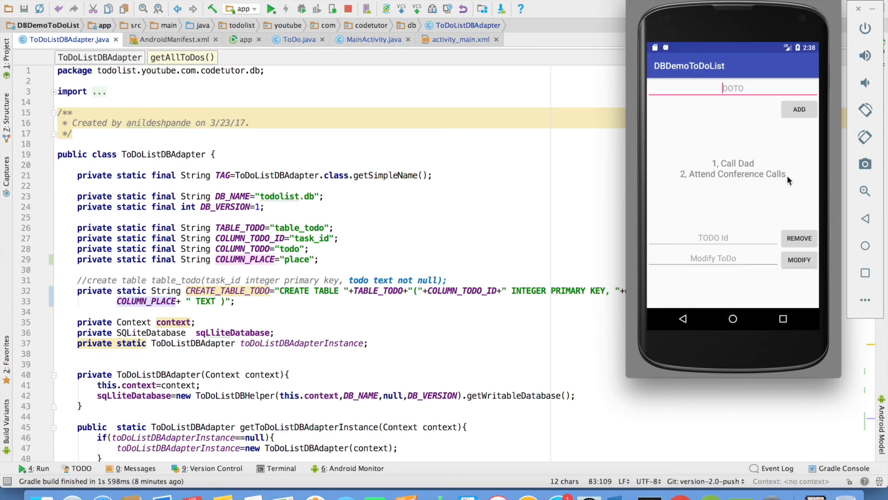
mouse_move(720, 166)
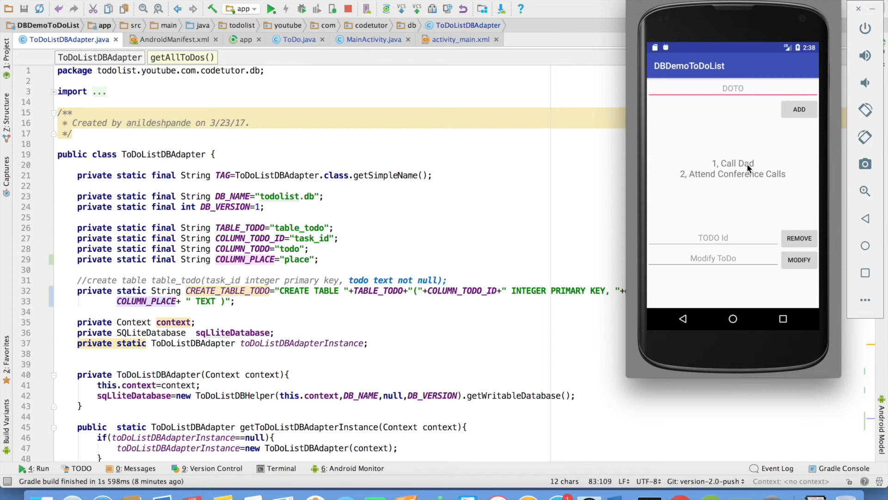
click(800, 109)
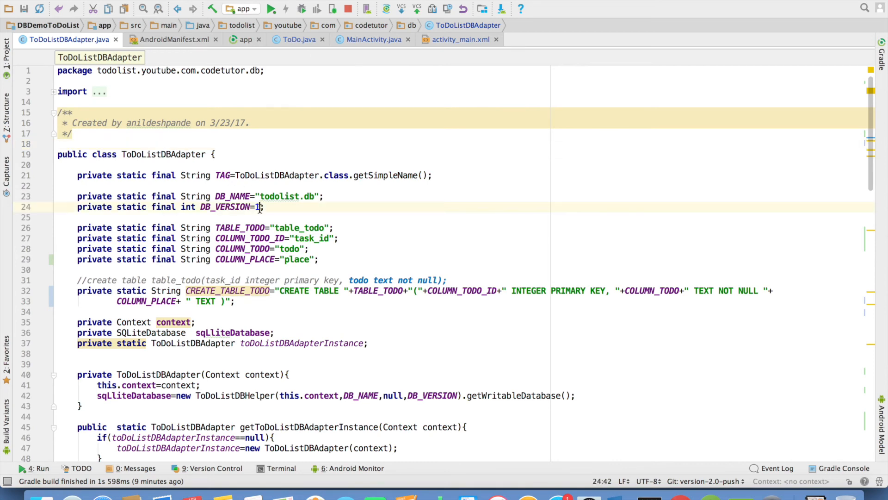
Set DB_VERSION to 2, rerun so the app shows a Place field with three null-place items
text(2)
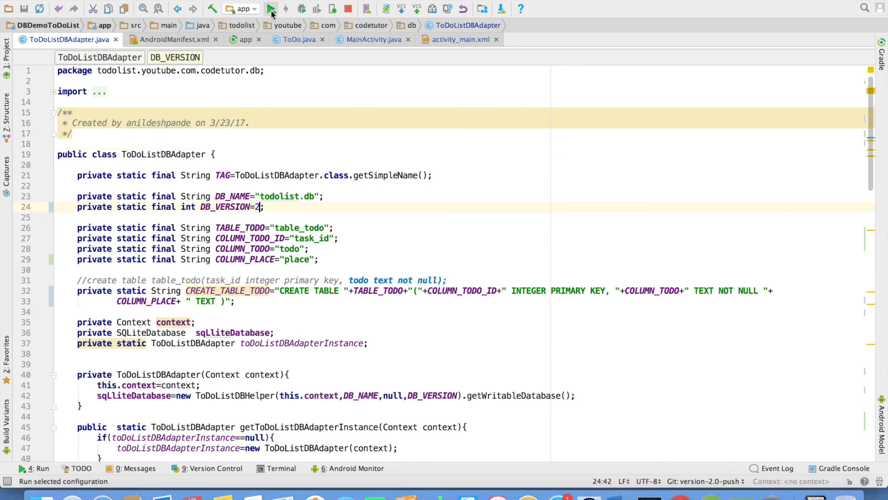
click(272, 8)
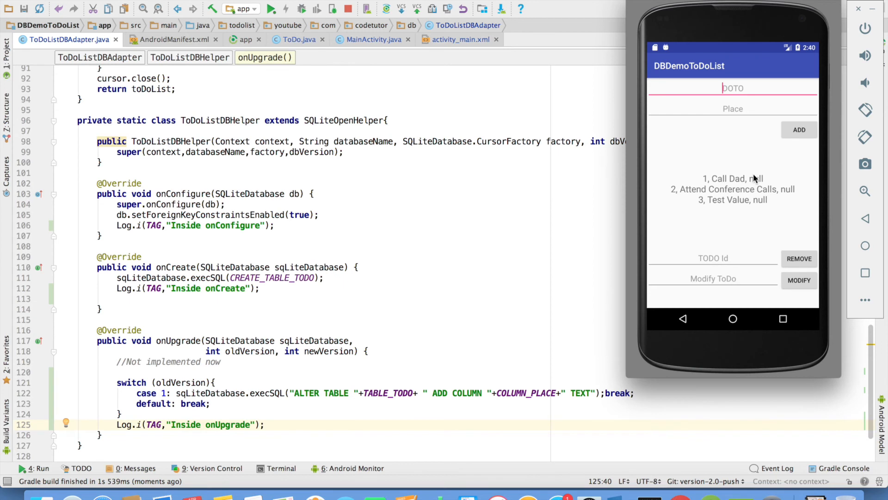
mouse_move(783, 196)
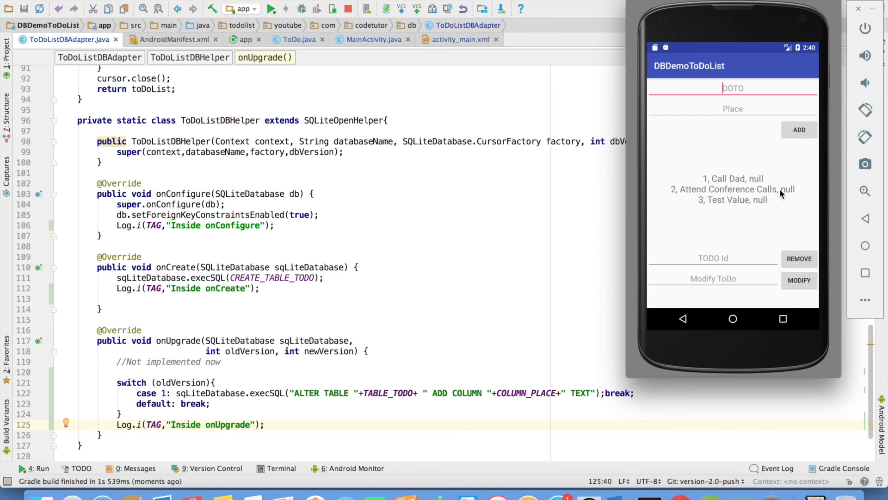
mouse_move(763, 202)
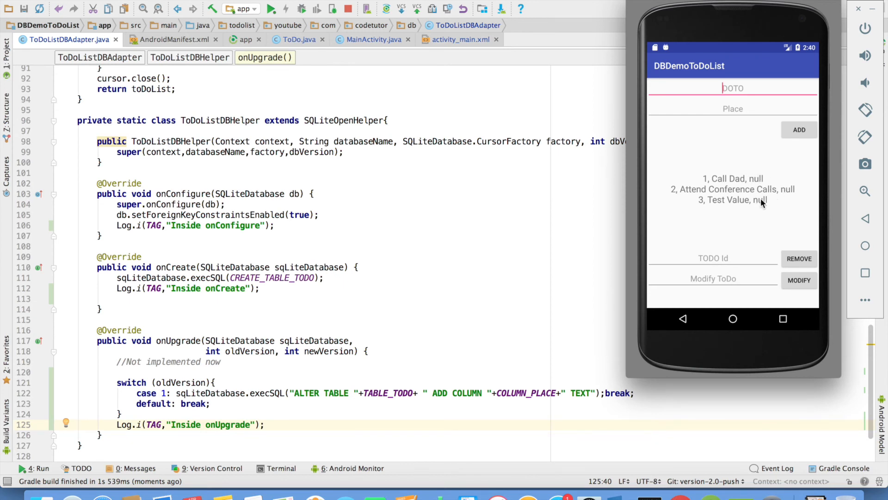
mouse_move(766, 205)
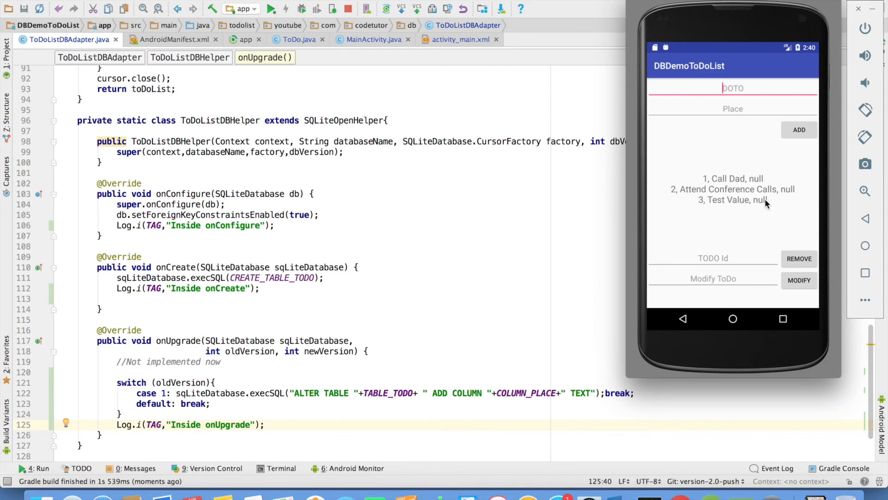
click(733, 109)
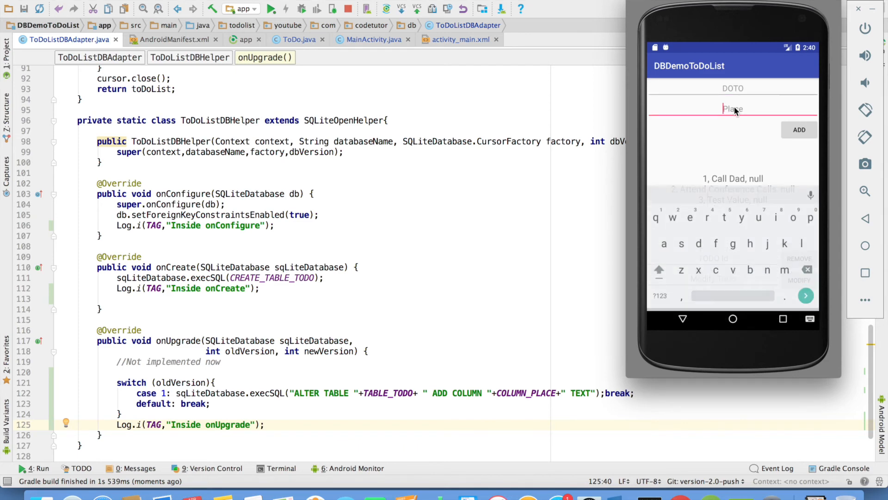
Add a fourth to-do 'Tell boss about new version' with place 'From Desk' in the emulator
click(369, 39)
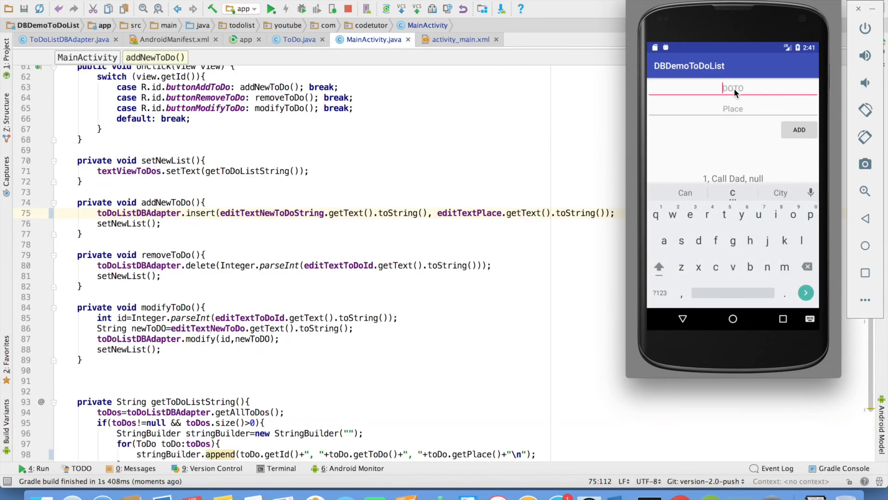
text(Tell boss about new version)
click(733, 109)
text(F)
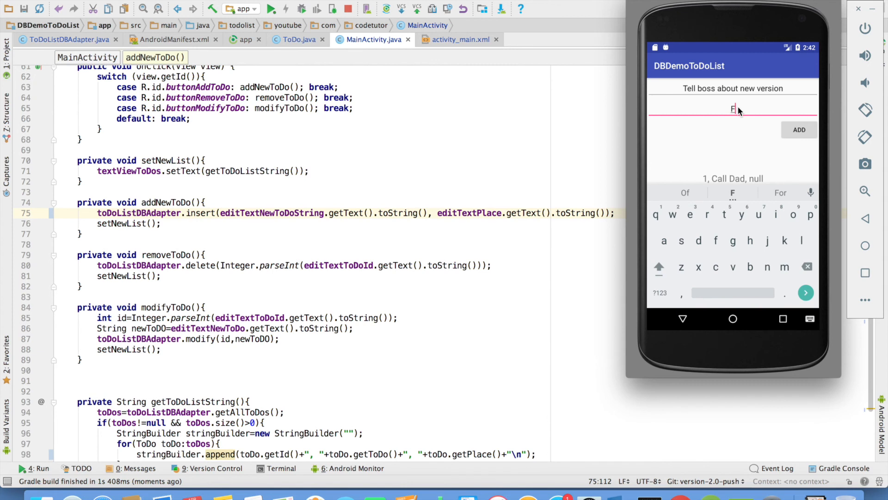
click(800, 130)
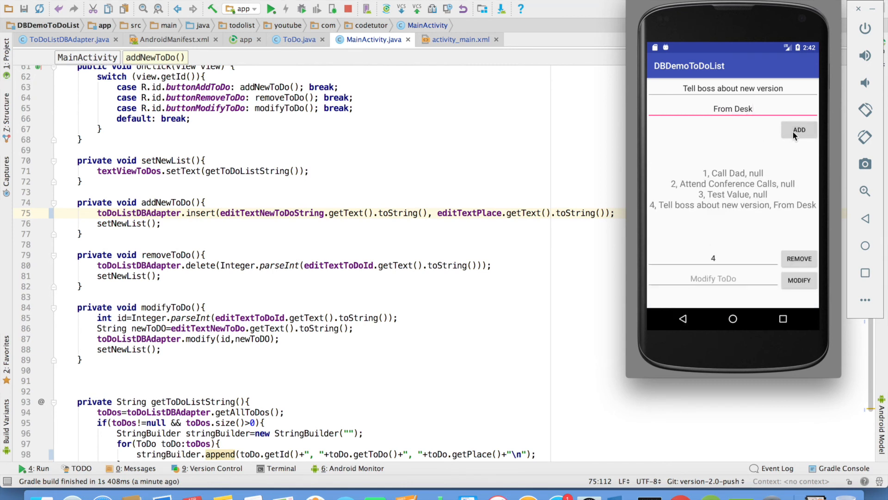
mouse_move(764, 166)
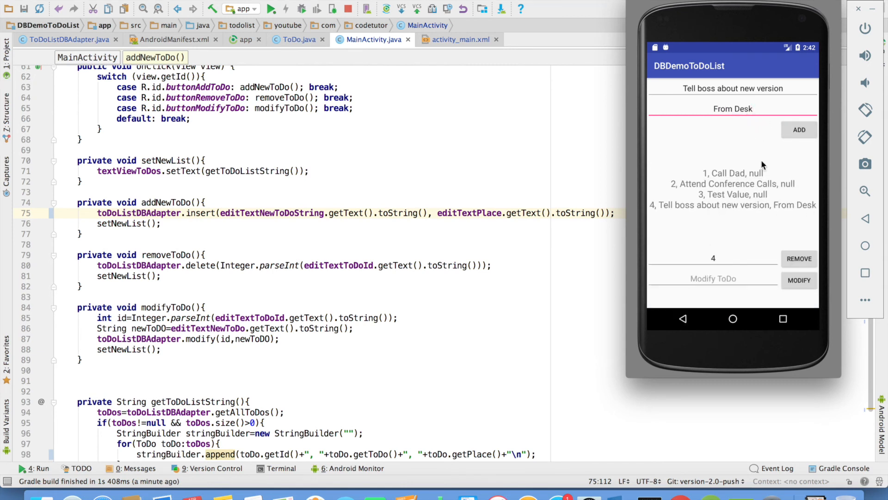